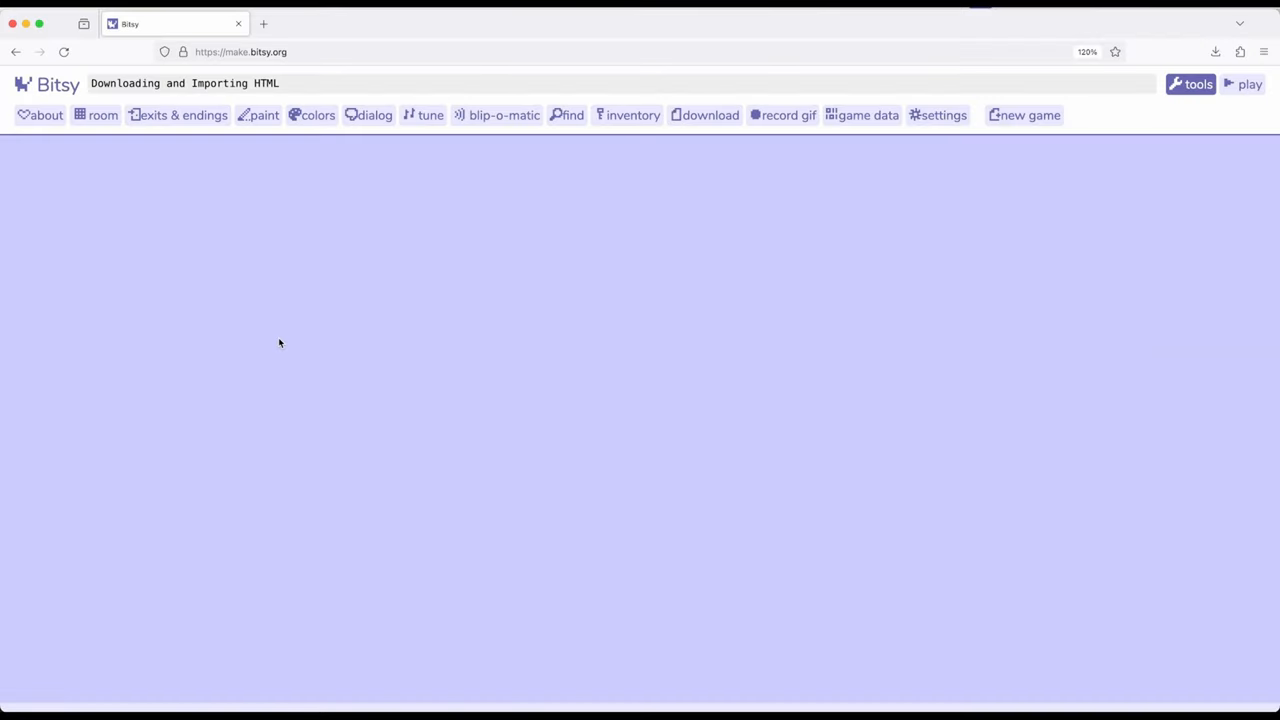
pyautogui.moveTo(97, 72)
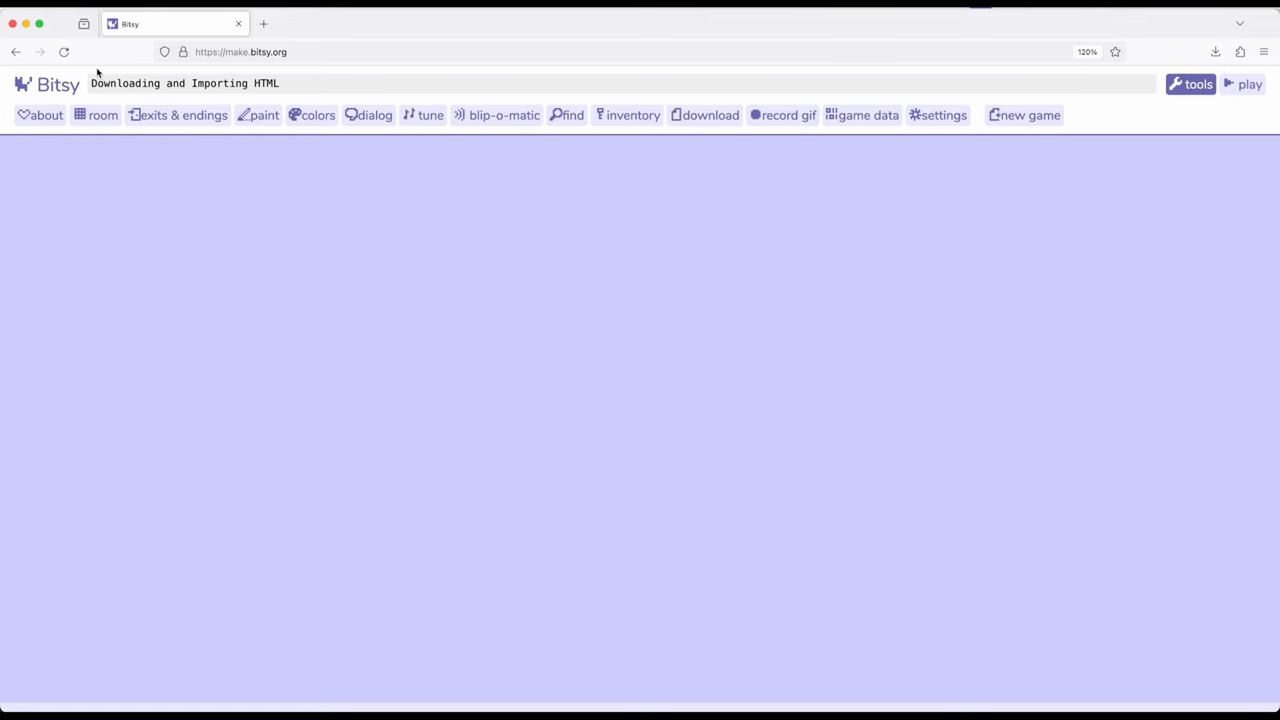
pyautogui.moveTo(533, 319)
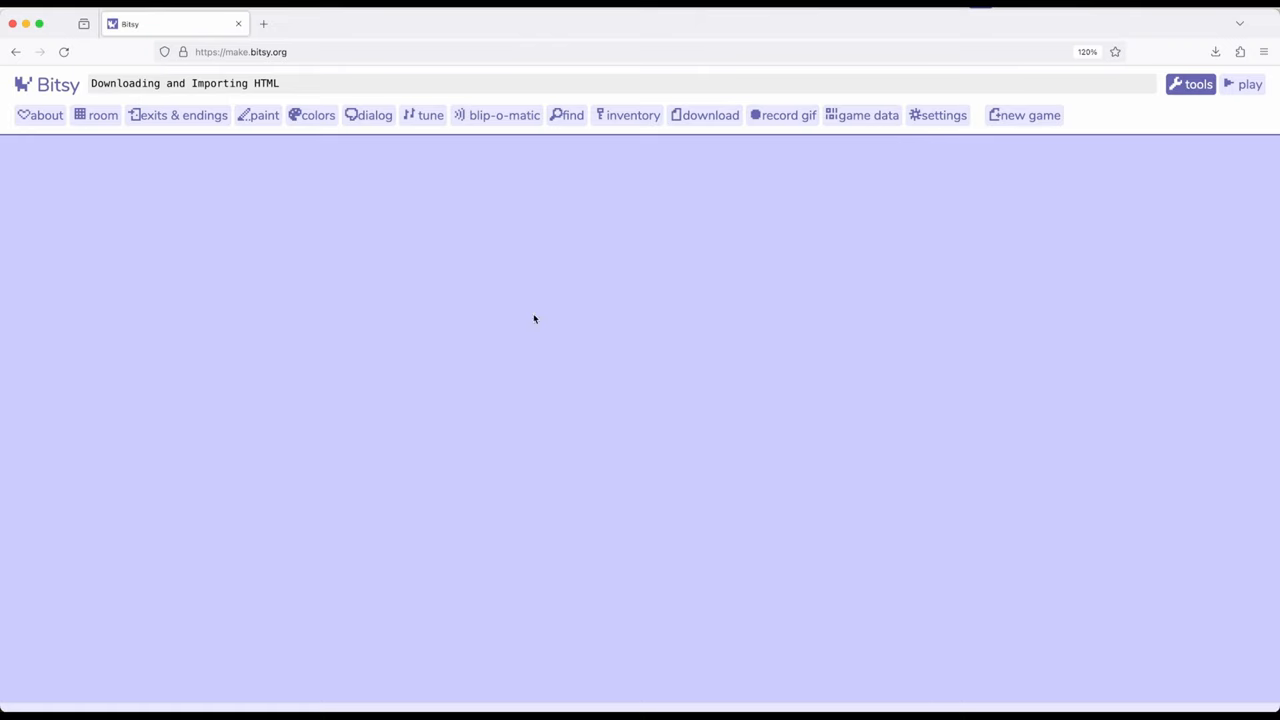
pyautogui.moveTo(37, 308)
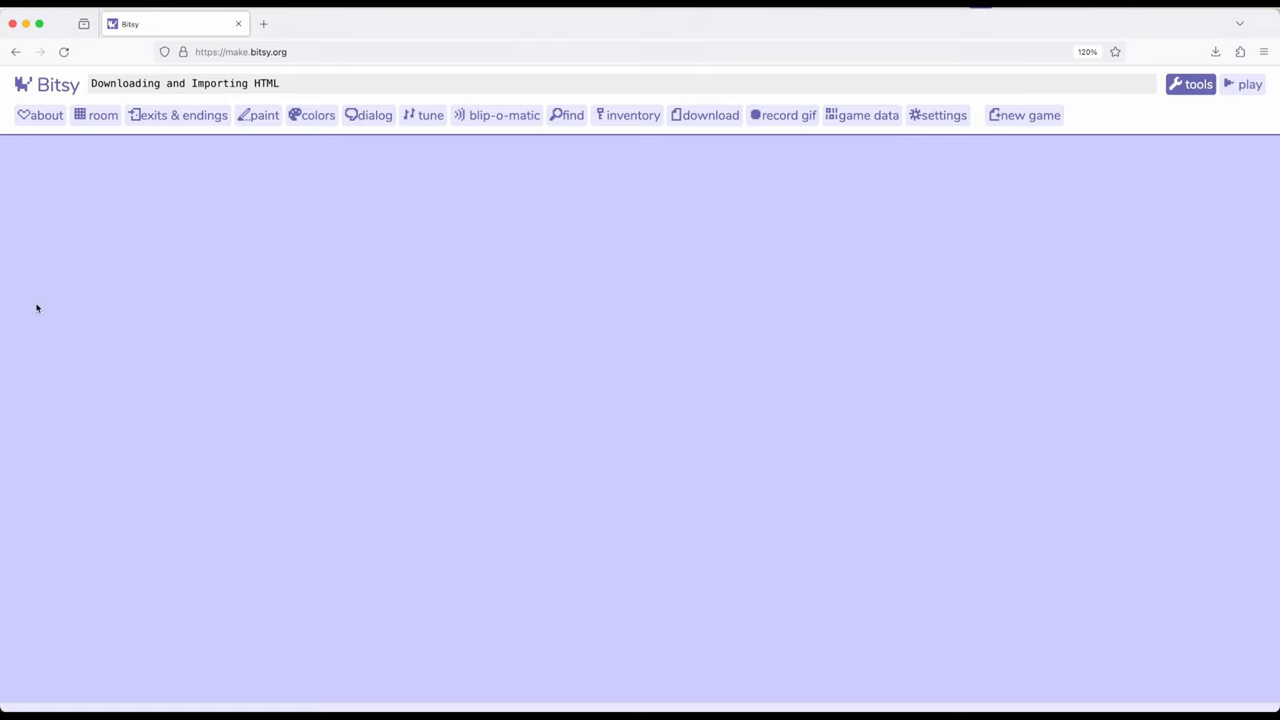
pyautogui.moveTo(410, 410)
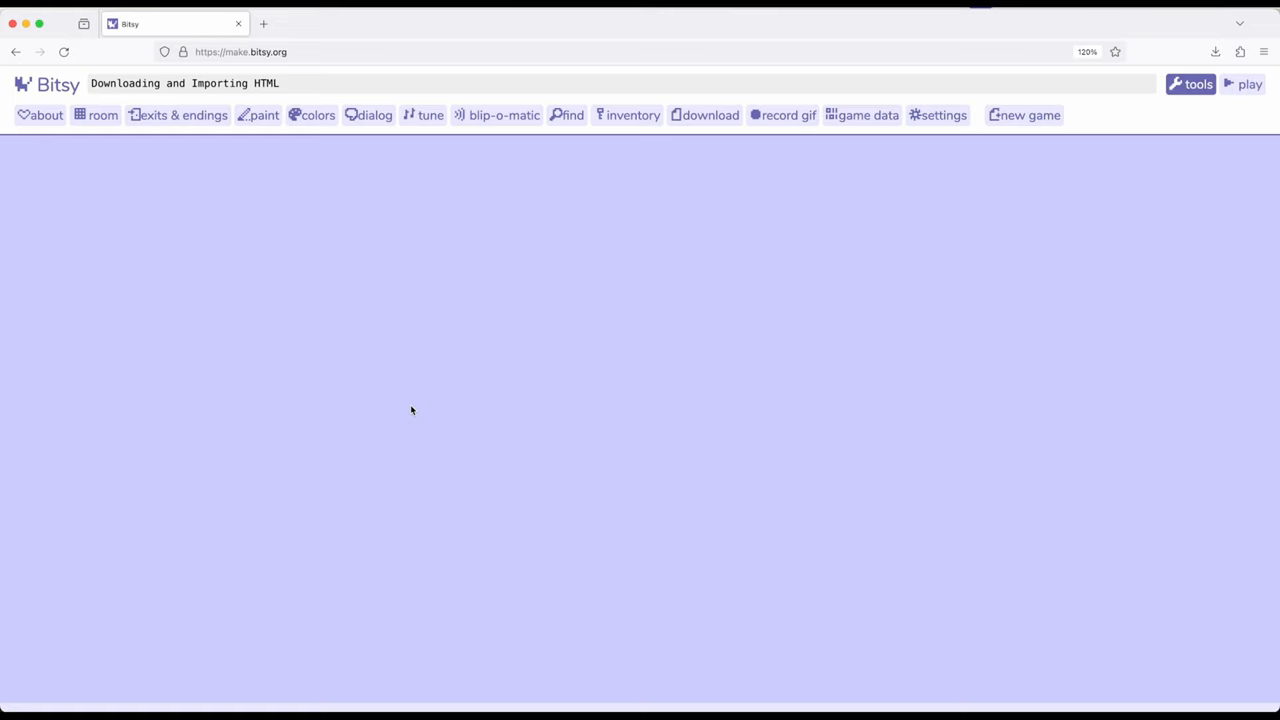
pyautogui.moveTo(665, 236)
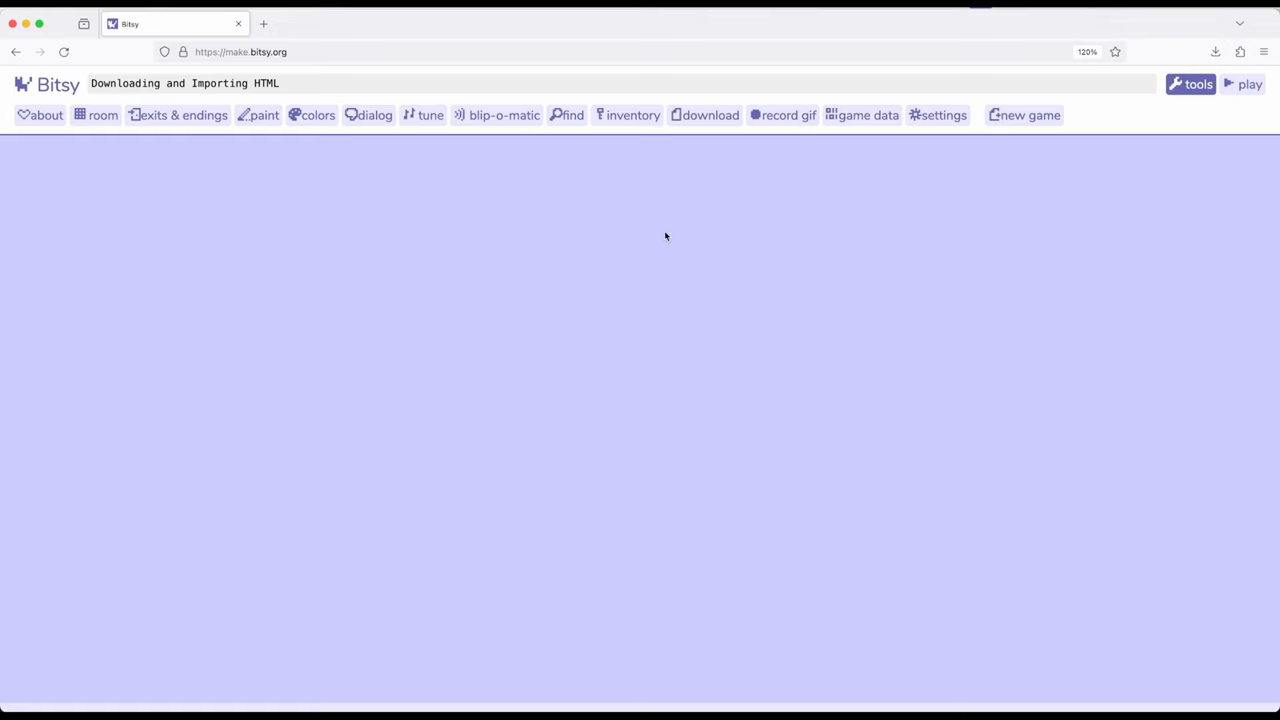
# Show the download panel with its download game and upload game options.
pyautogui.click(705, 114)
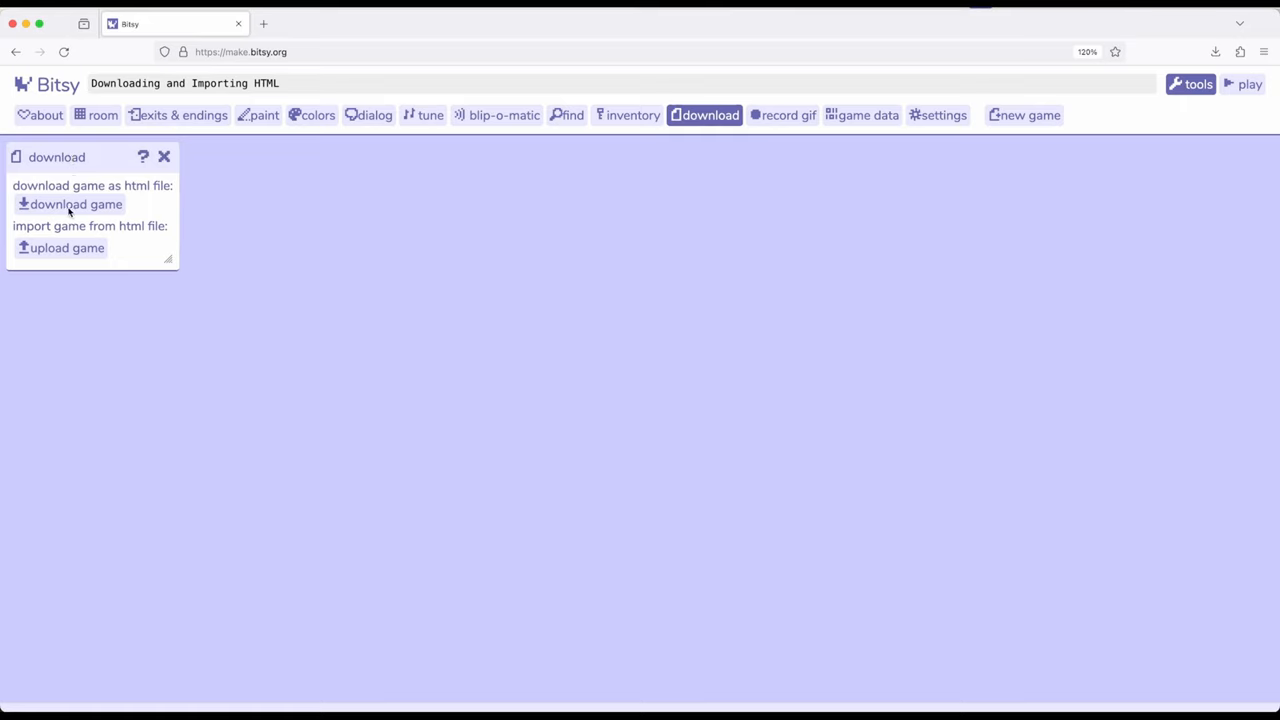
pyautogui.moveTo(73, 254)
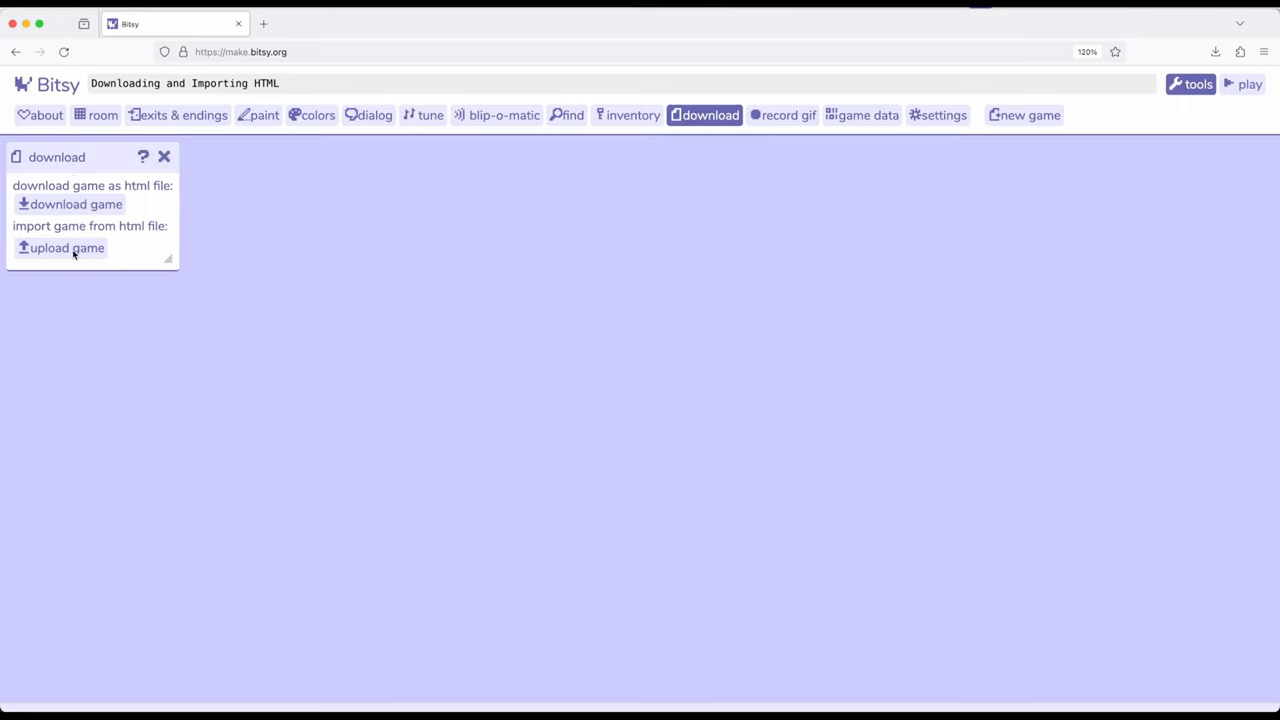
pyautogui.moveTo(223, 316)
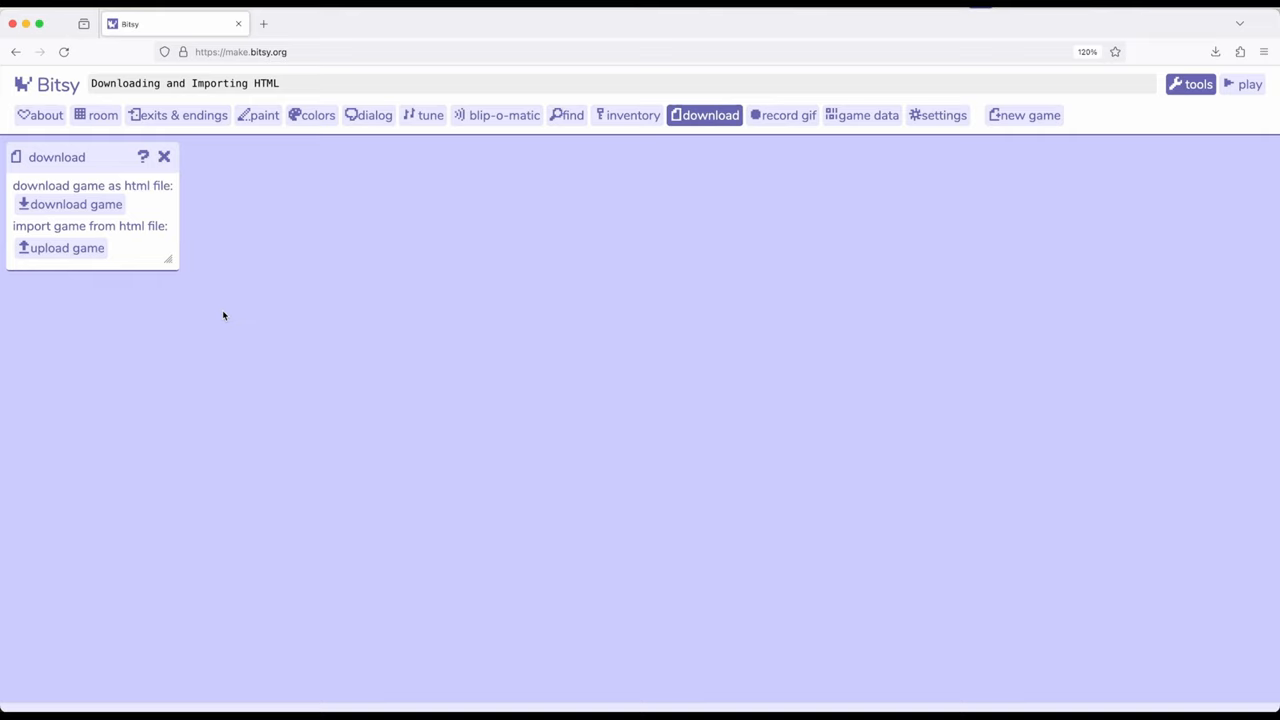
pyautogui.moveTo(628, 135)
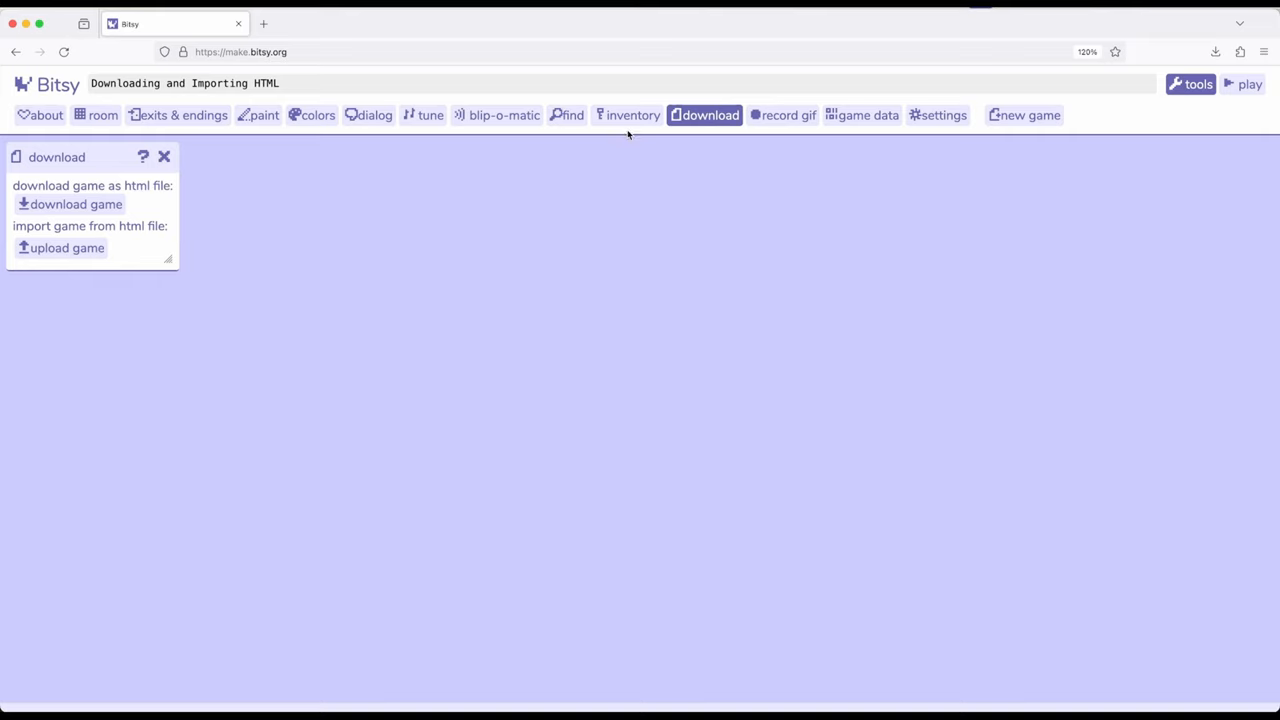
pyautogui.moveTo(410, 392)
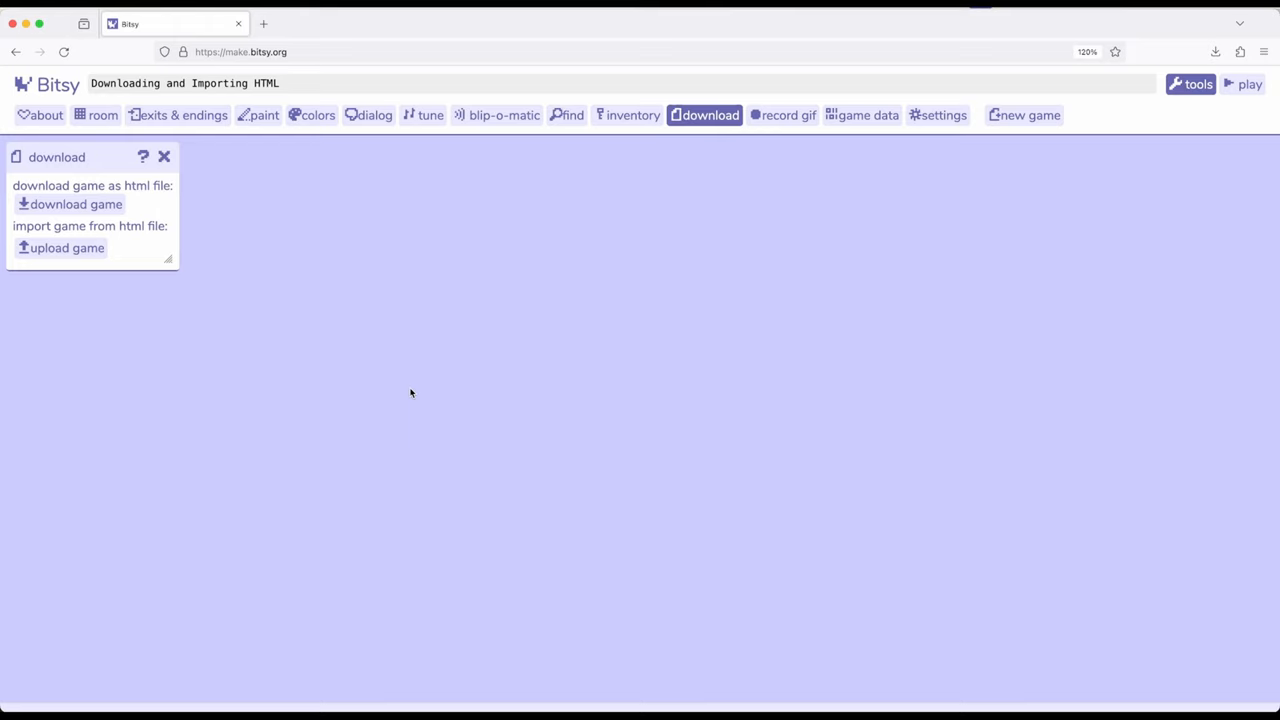
pyautogui.moveTo(95, 255)
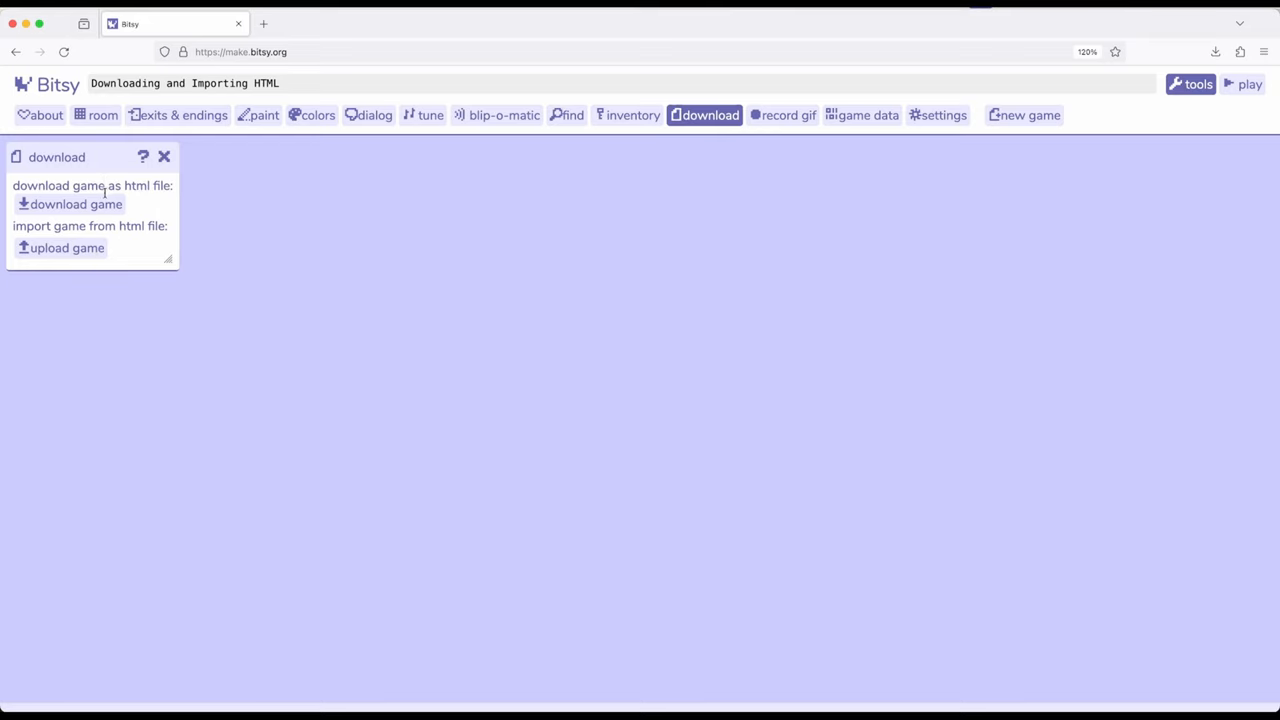
pyautogui.click(1215, 51)
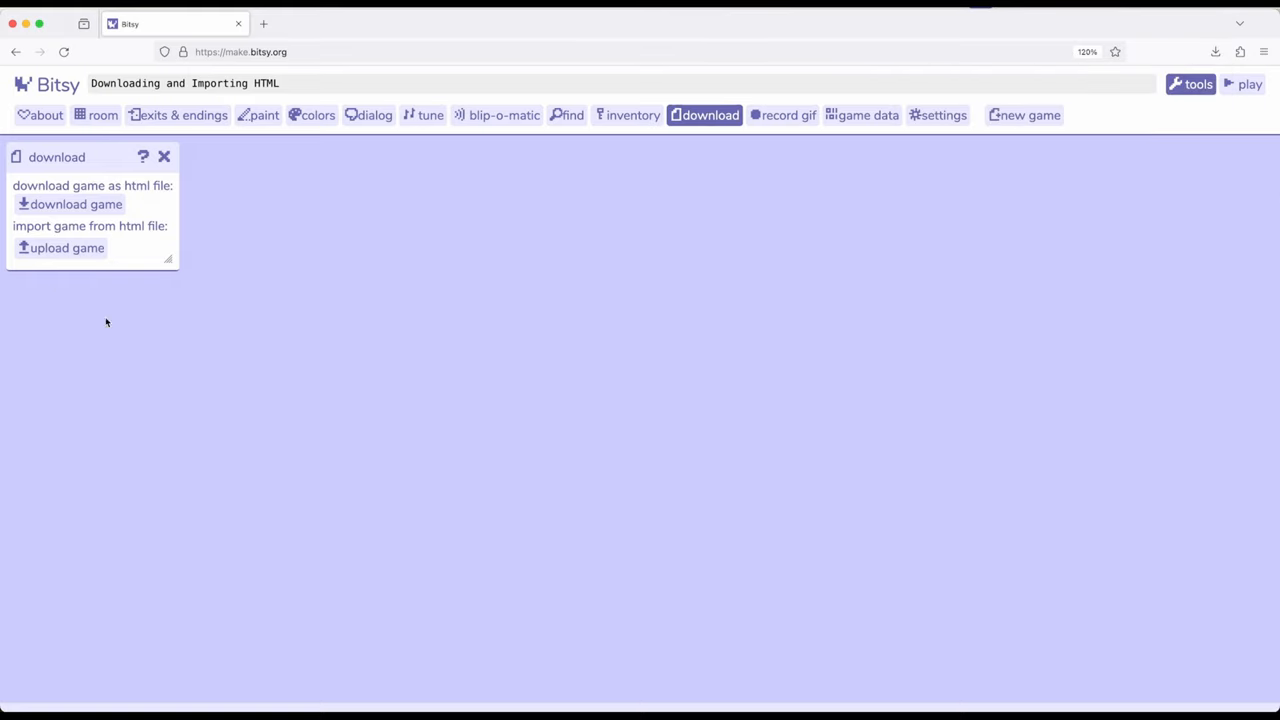
pyautogui.moveTo(372, 318)
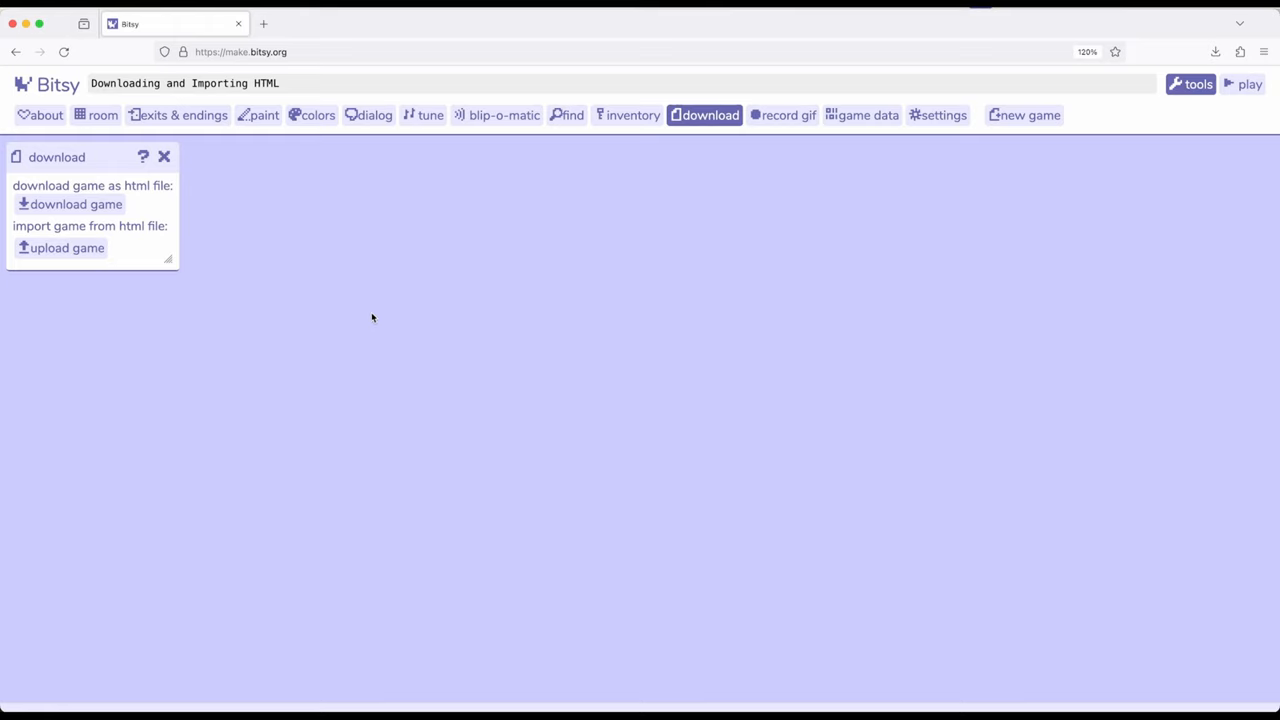
pyautogui.moveTo(68, 162)
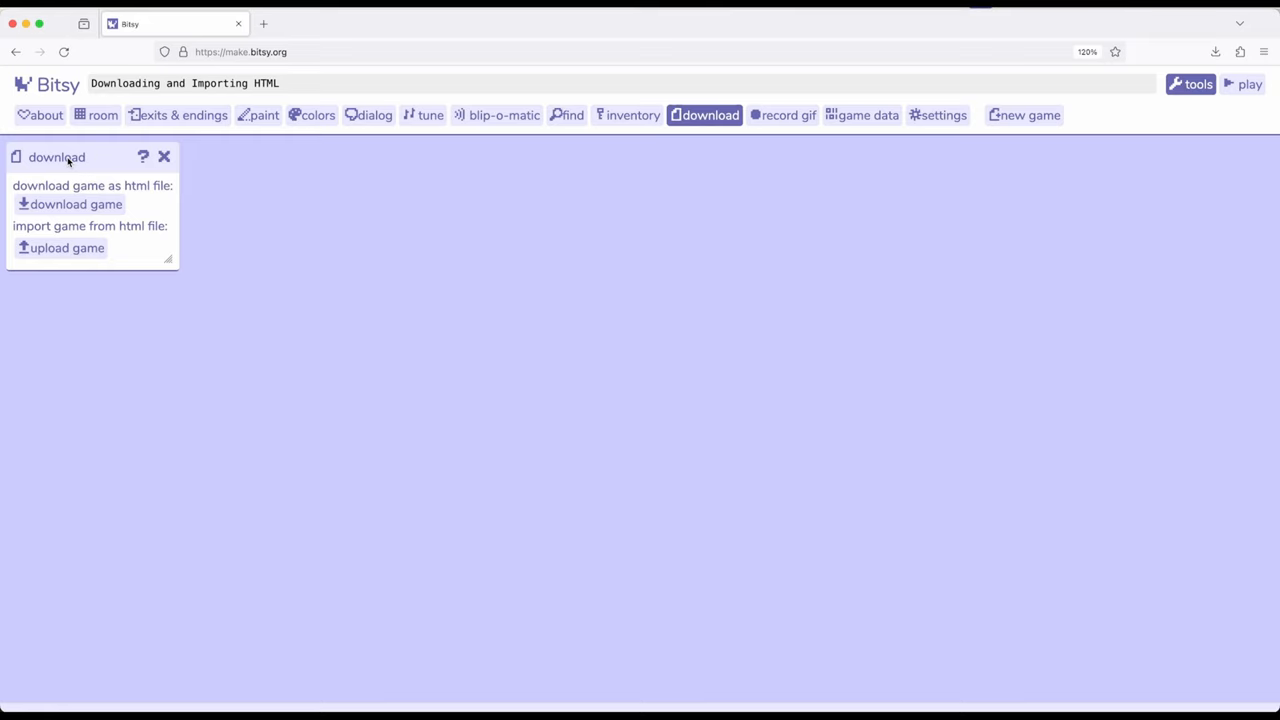
pyautogui.moveTo(98, 221)
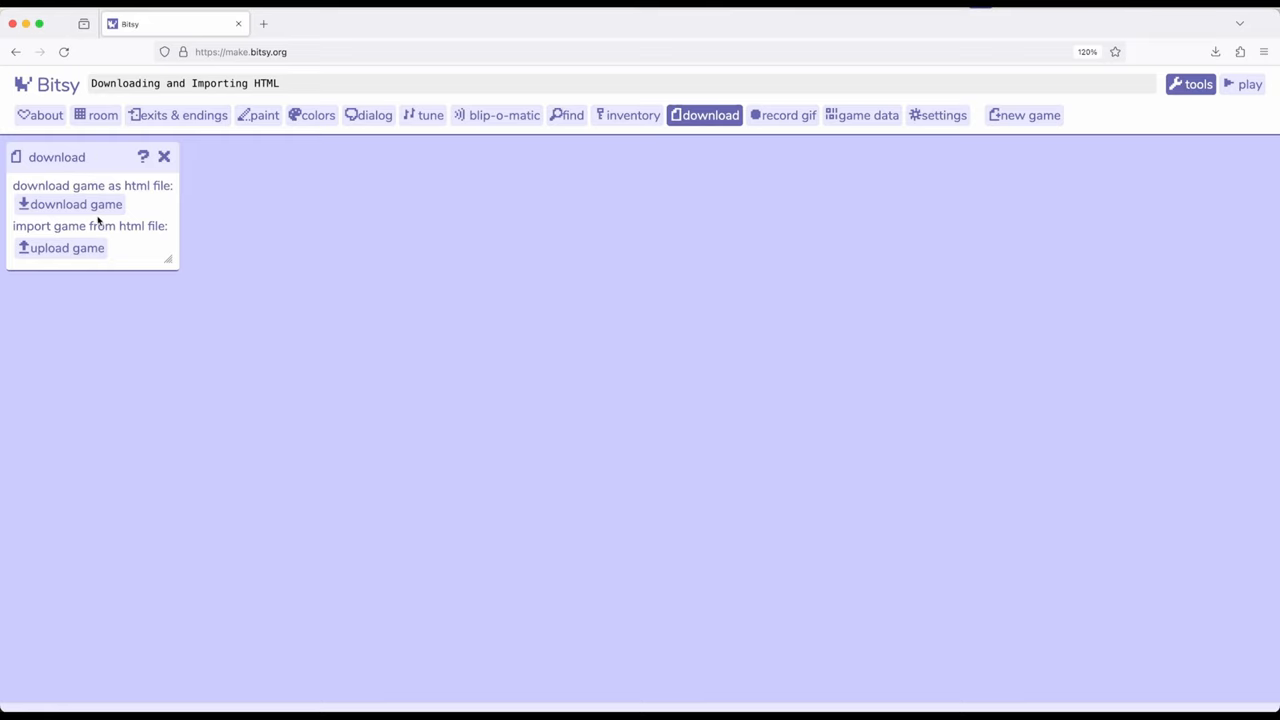
pyautogui.moveTo(411, 320)
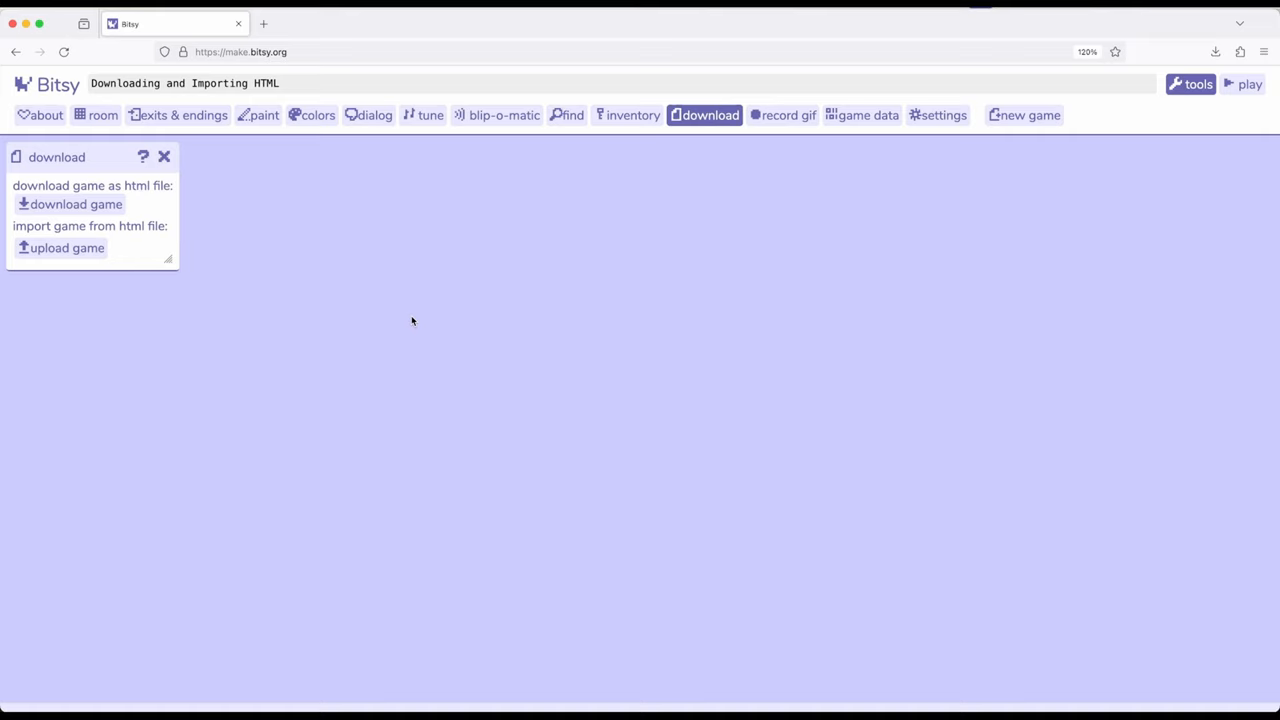
pyautogui.moveTo(147, 187)
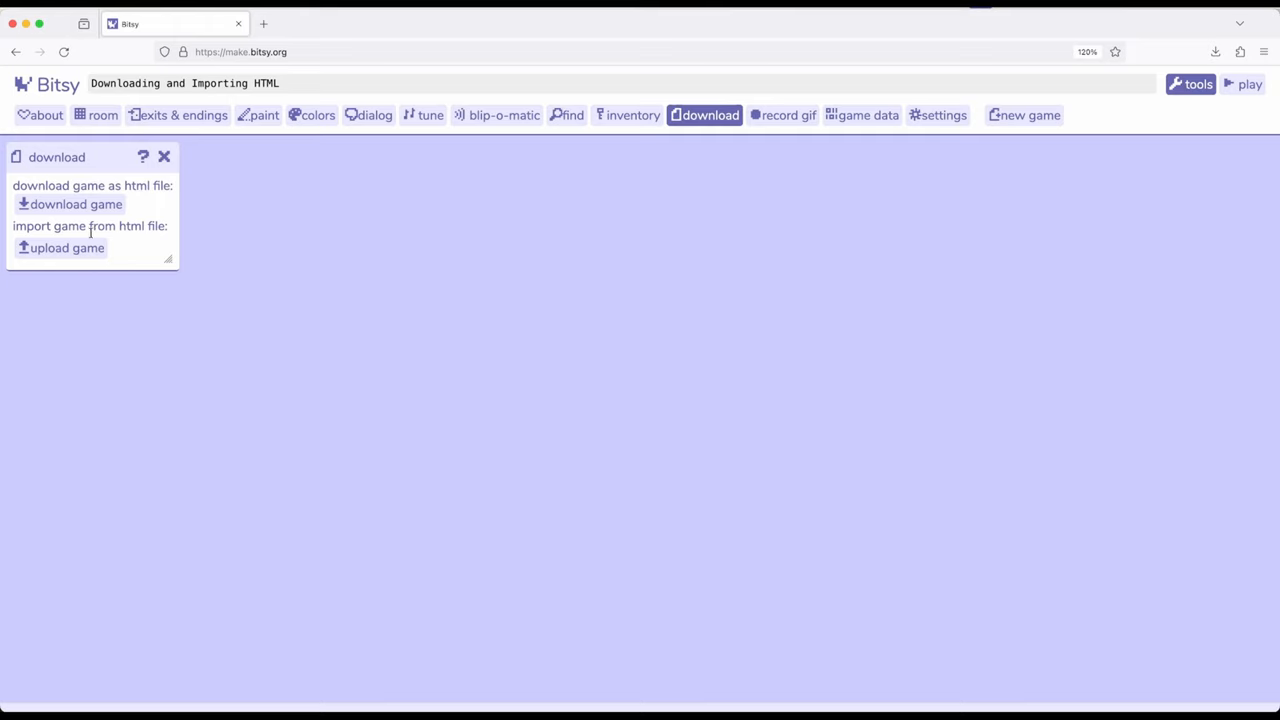
pyautogui.moveTo(67, 247)
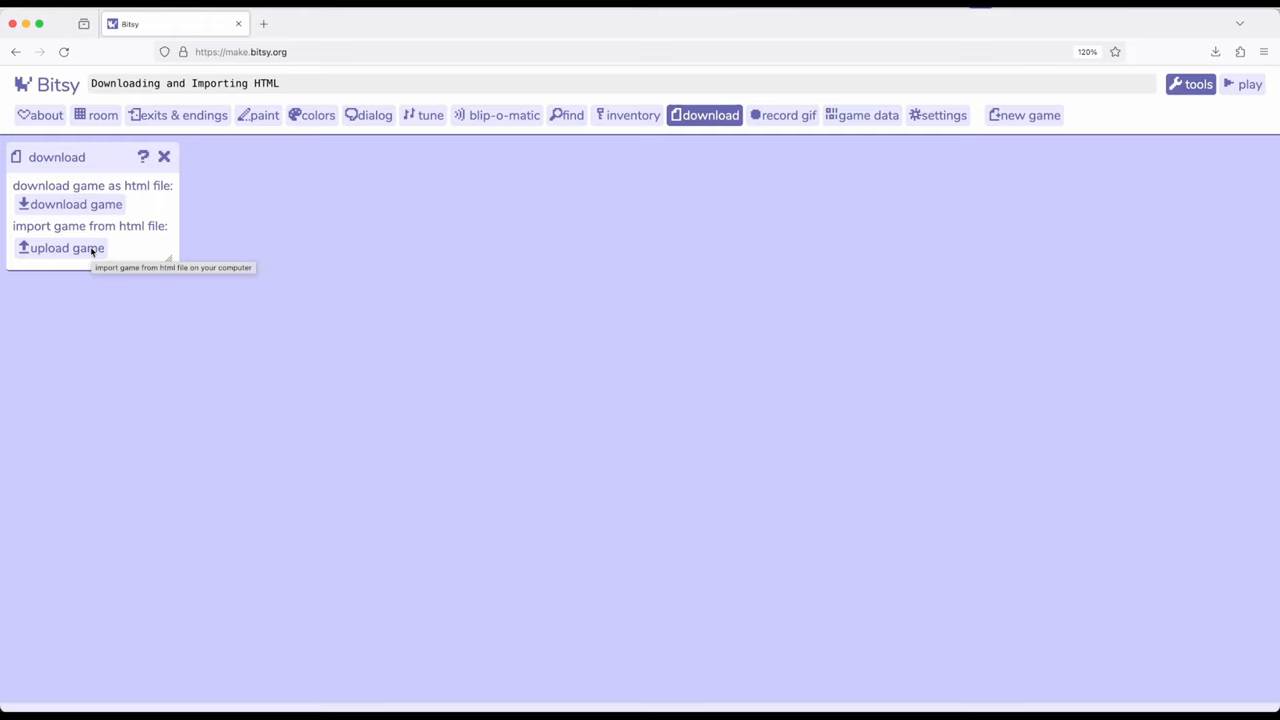
pyautogui.moveTo(316, 327)
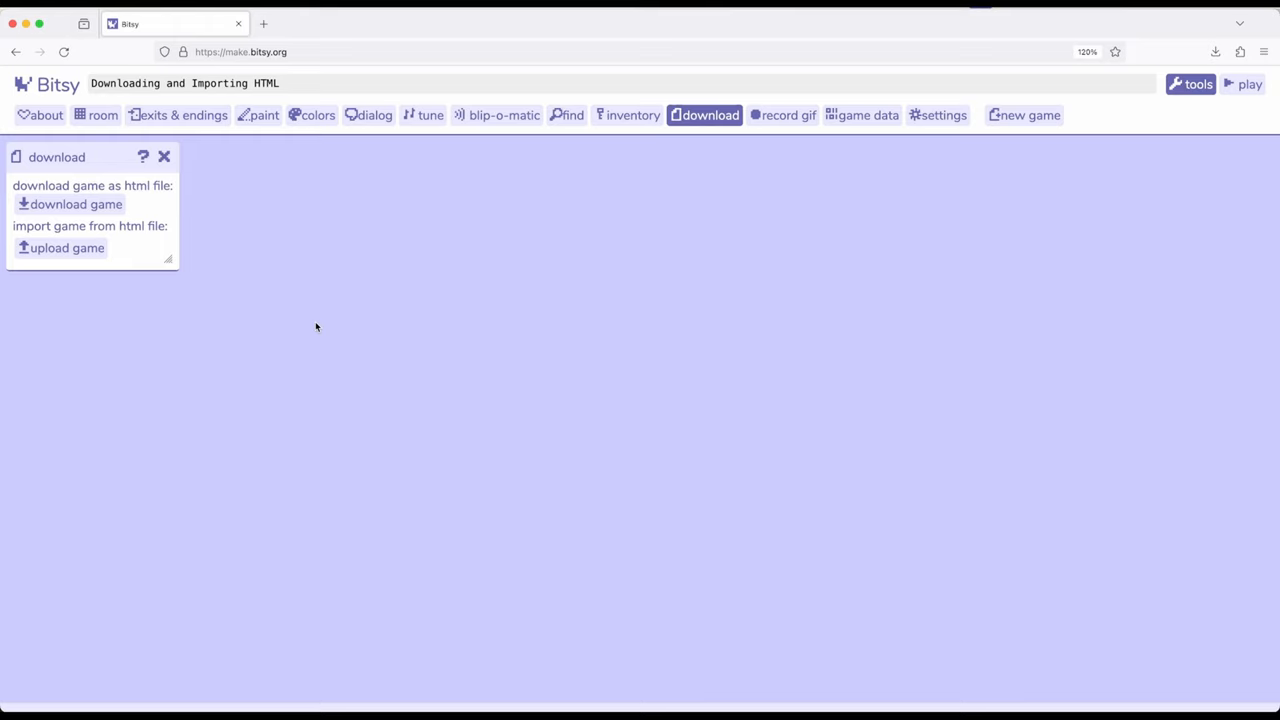
pyautogui.moveTo(64, 263)
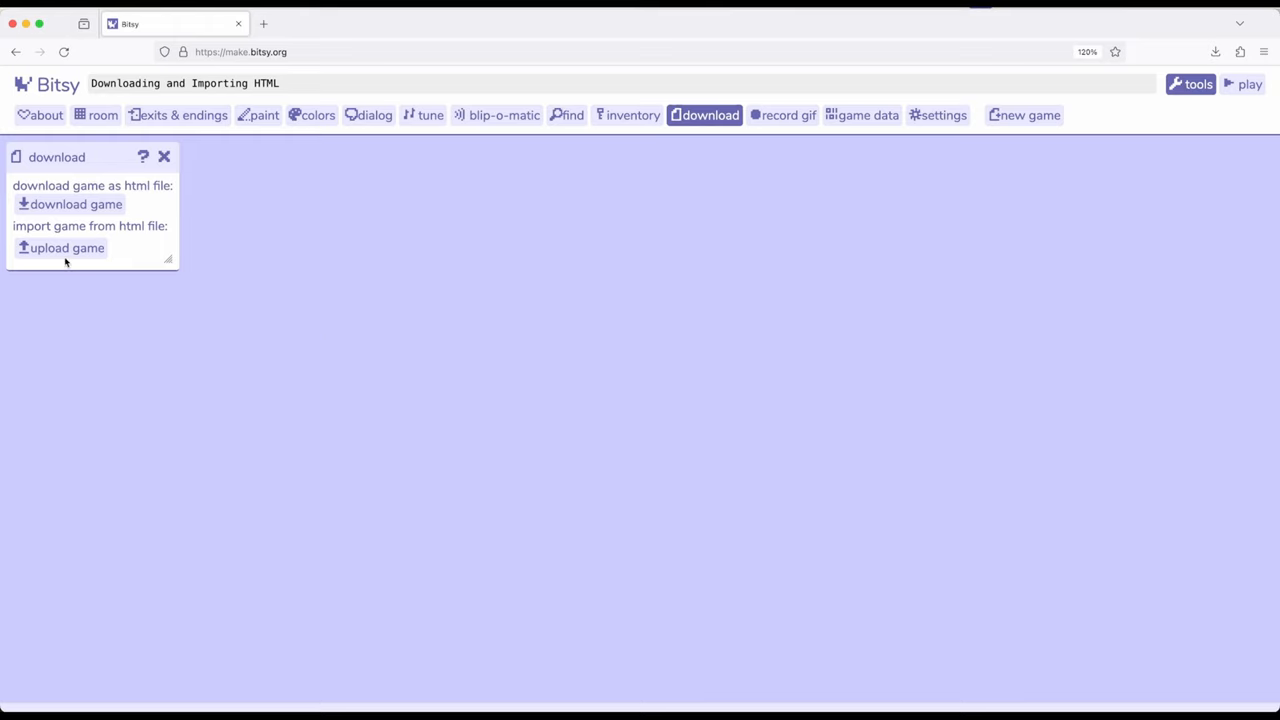
pyautogui.moveTo(350, 332)
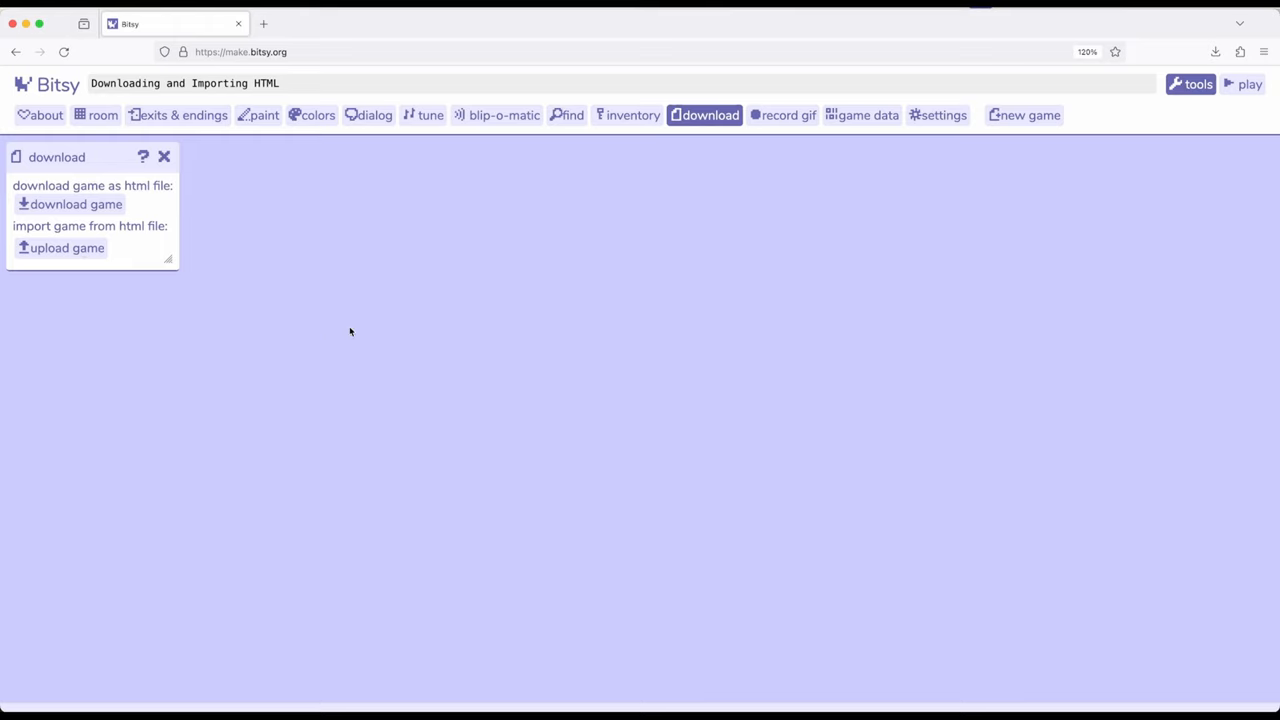
pyautogui.moveTo(303, 355)
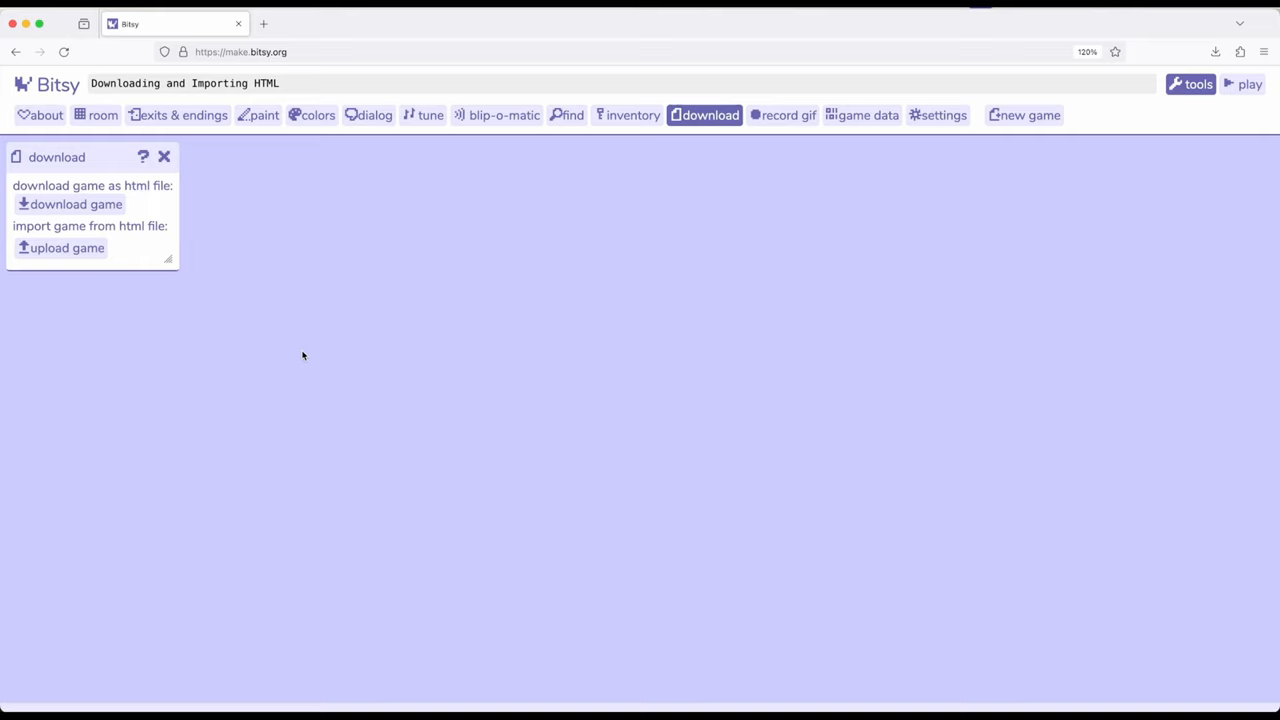
pyautogui.moveTo(461, 320)
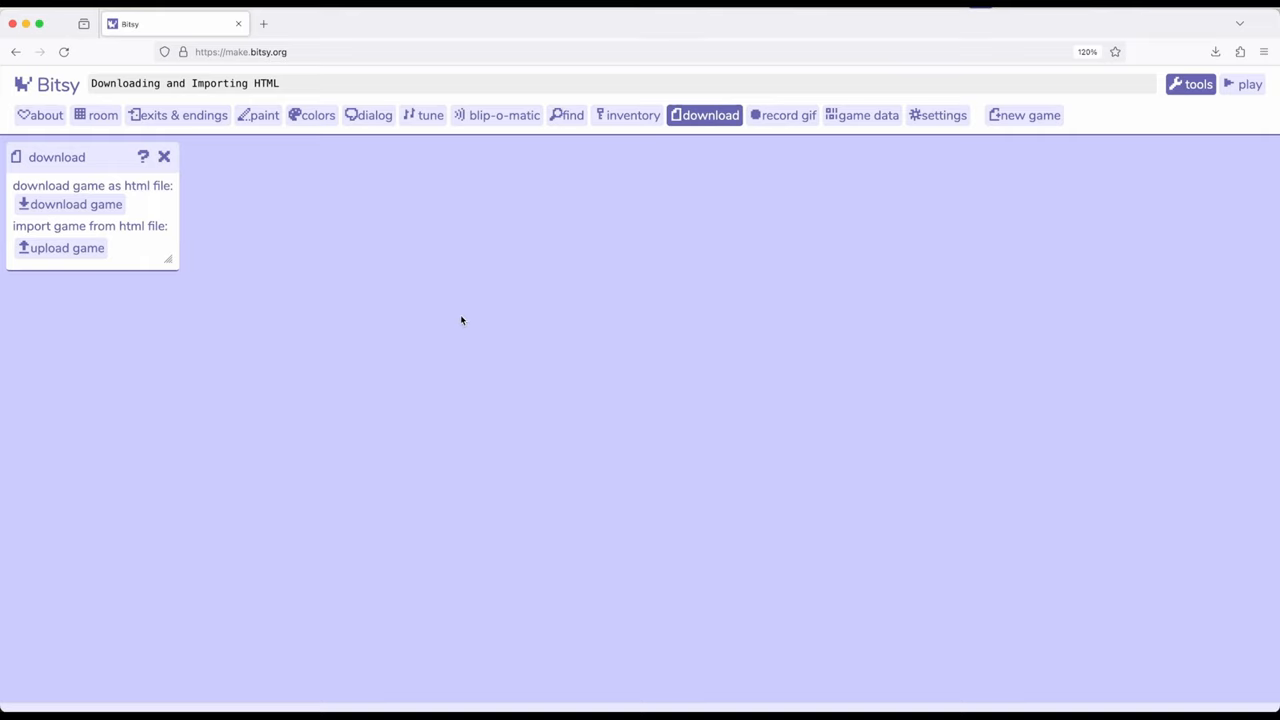
pyautogui.moveTo(570, 115)
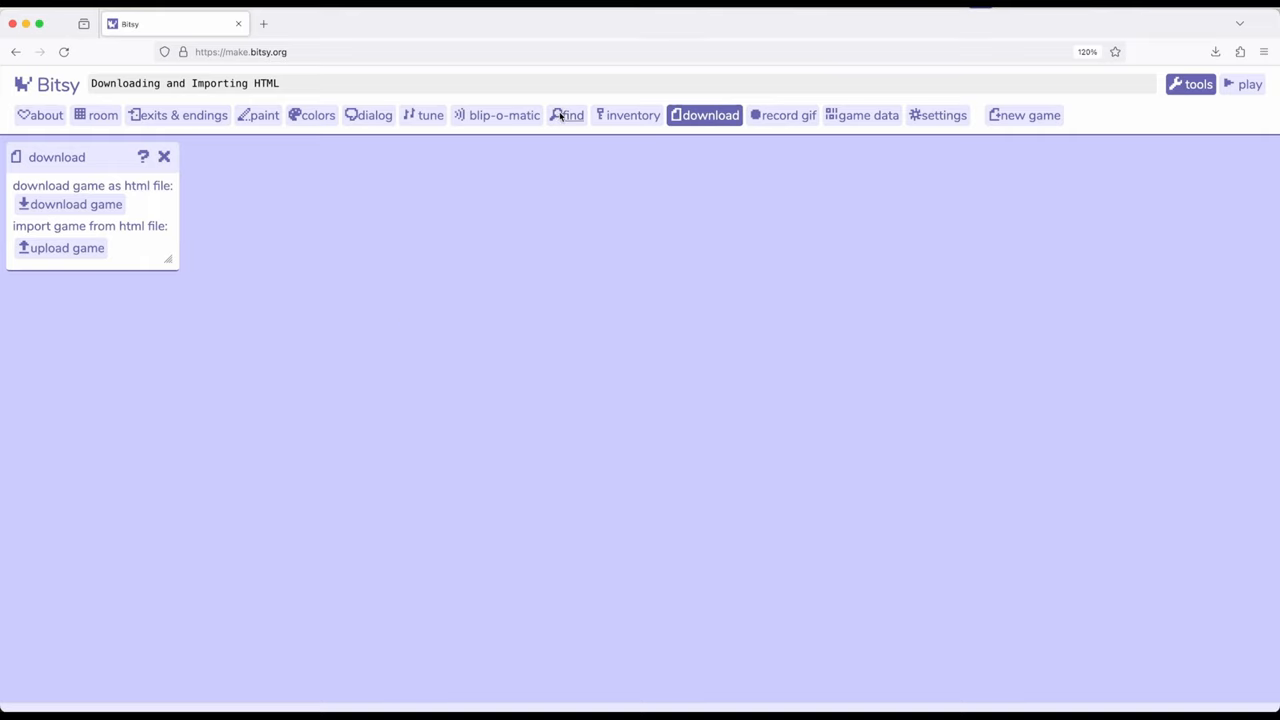
pyautogui.moveTo(345, 270)
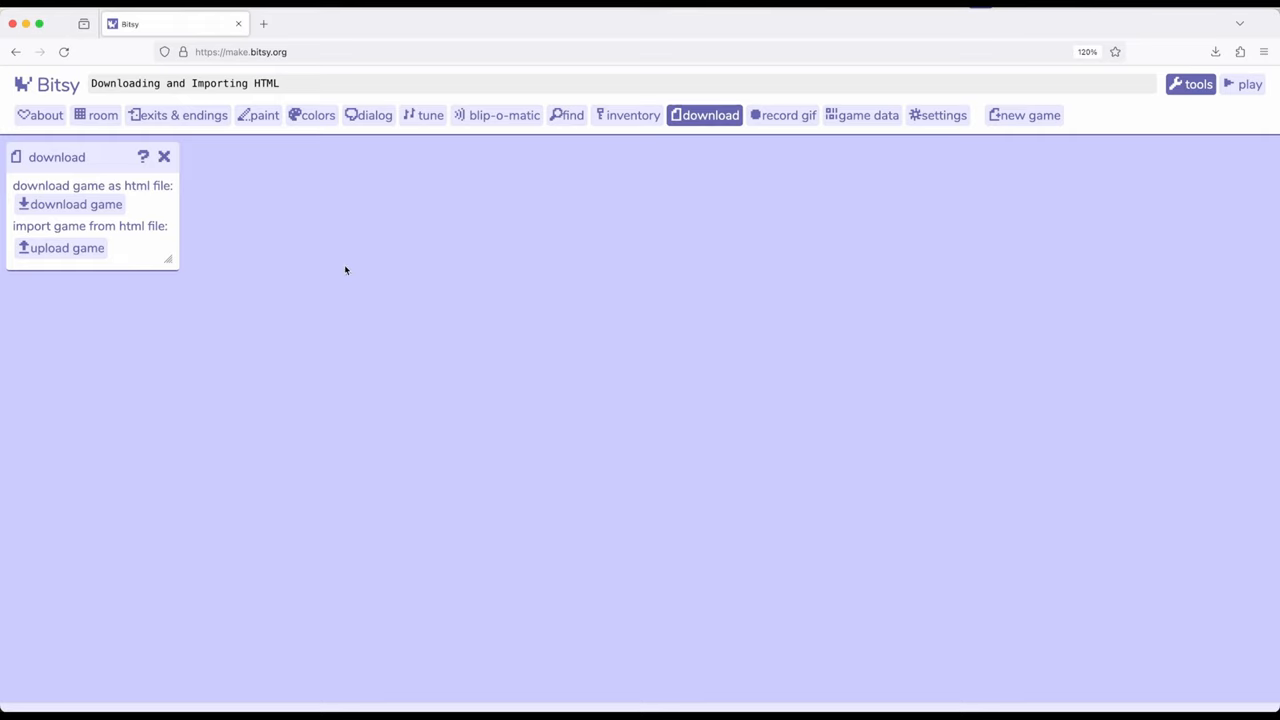
pyautogui.moveTo(285, 371)
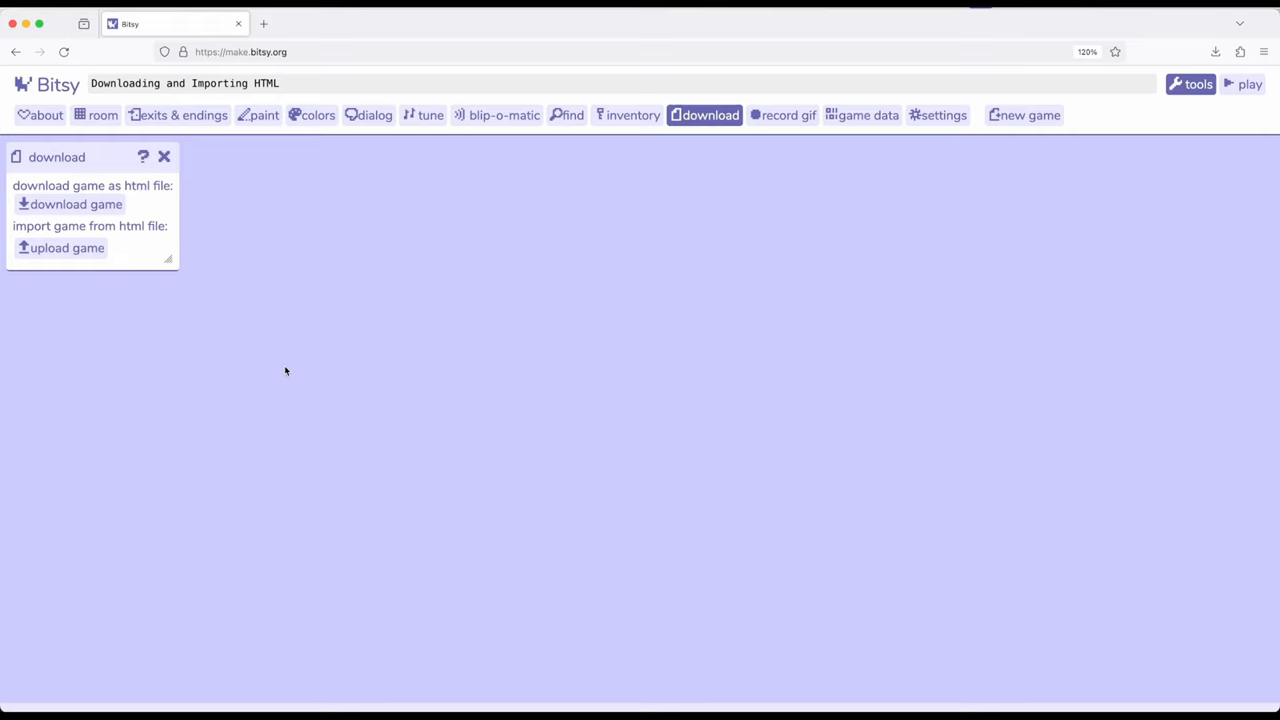
pyautogui.moveTo(207, 196)
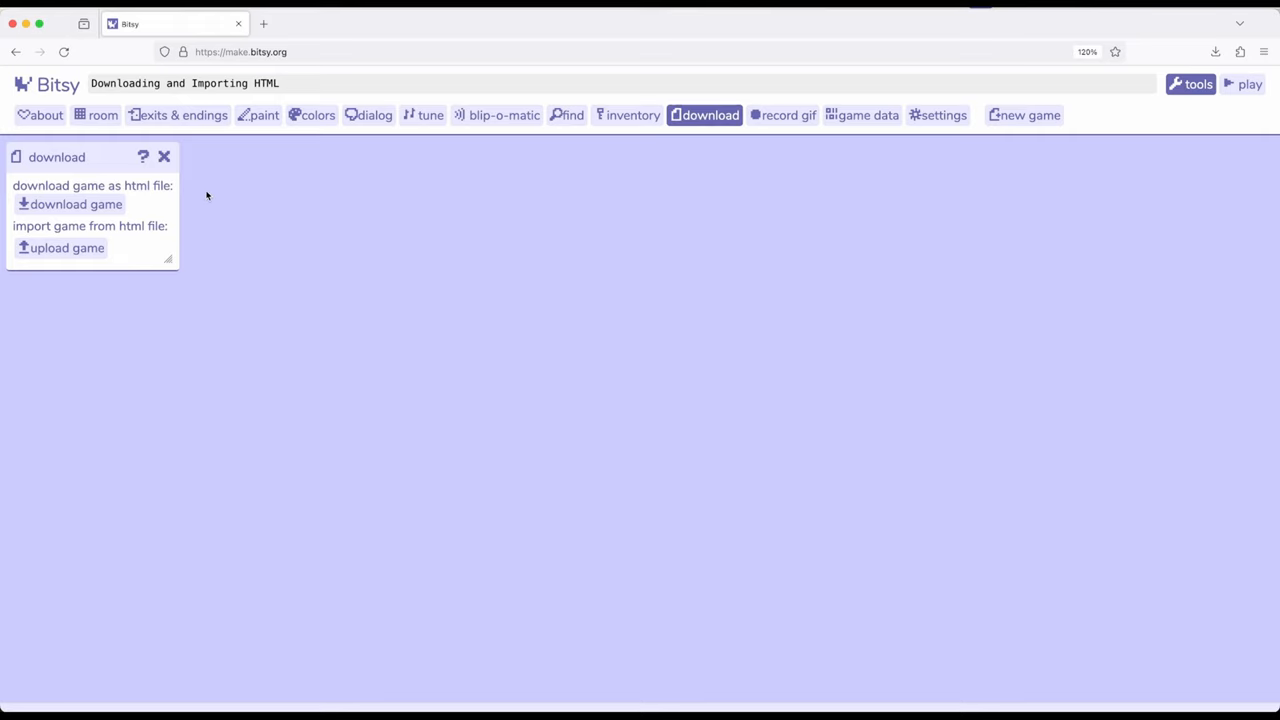
pyautogui.moveTo(70, 204)
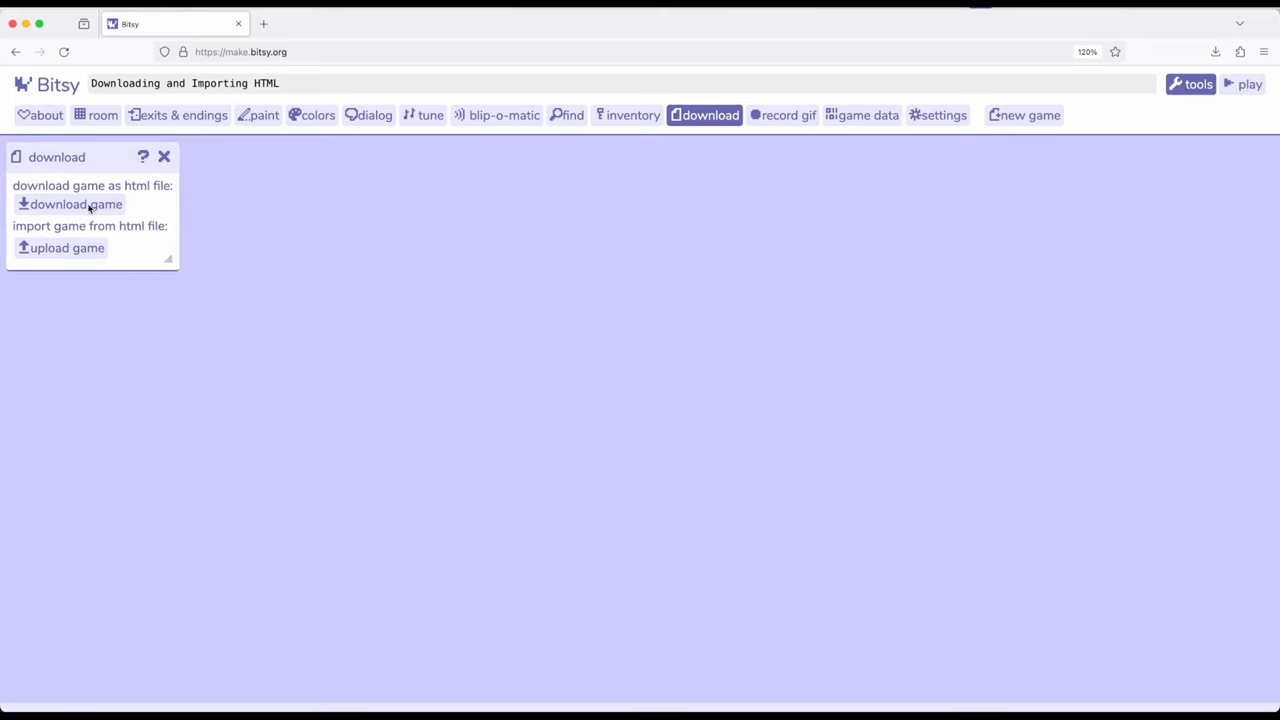
pyautogui.moveTo(249, 311)
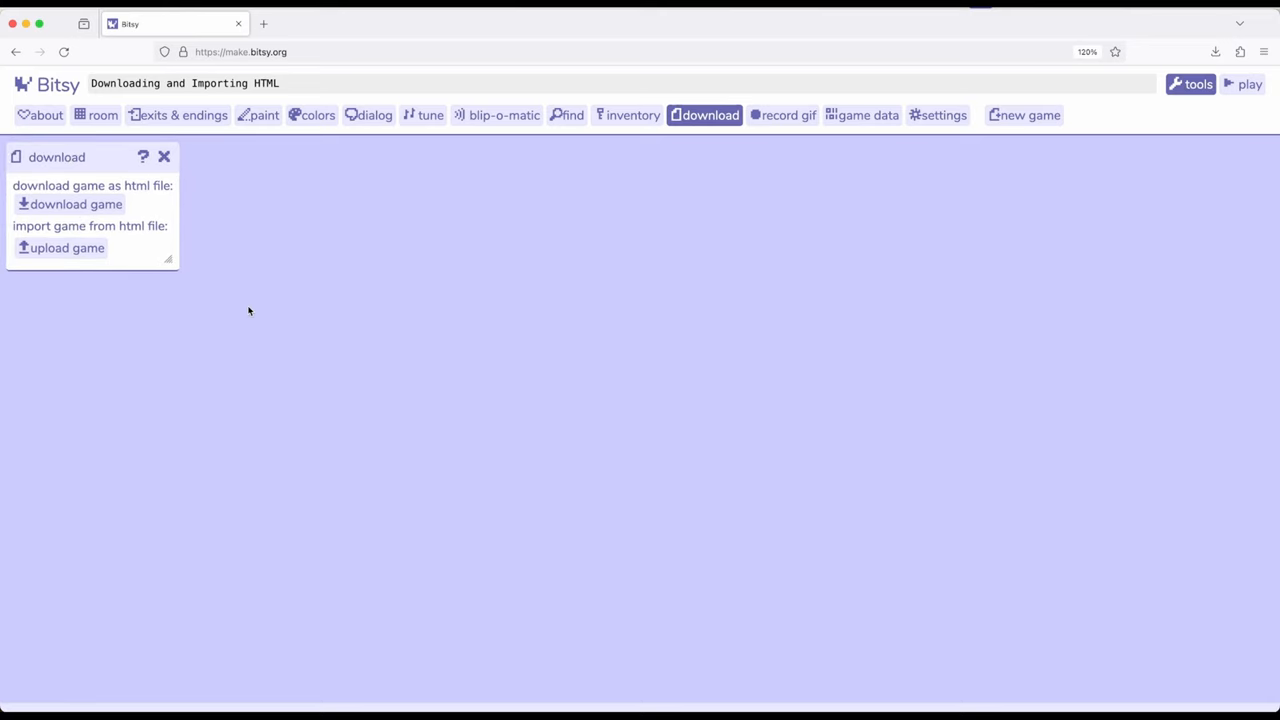
pyautogui.moveTo(258, 324)
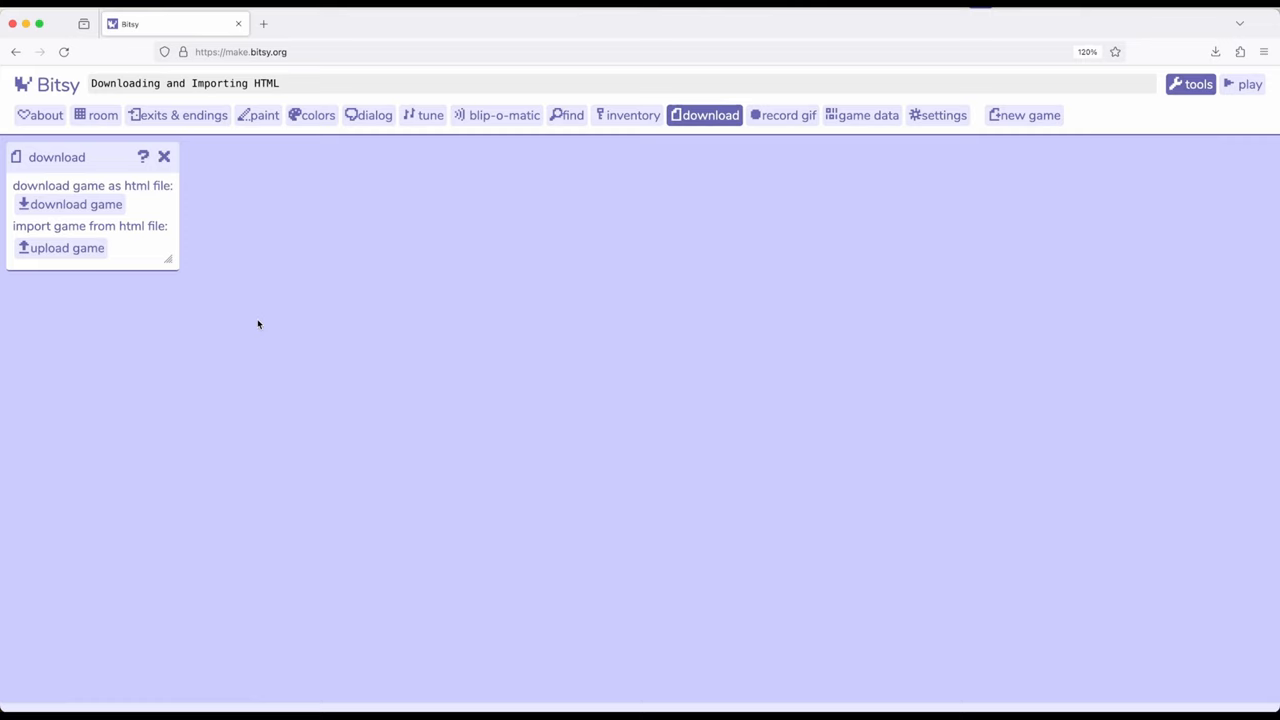
pyautogui.moveTo(73, 165)
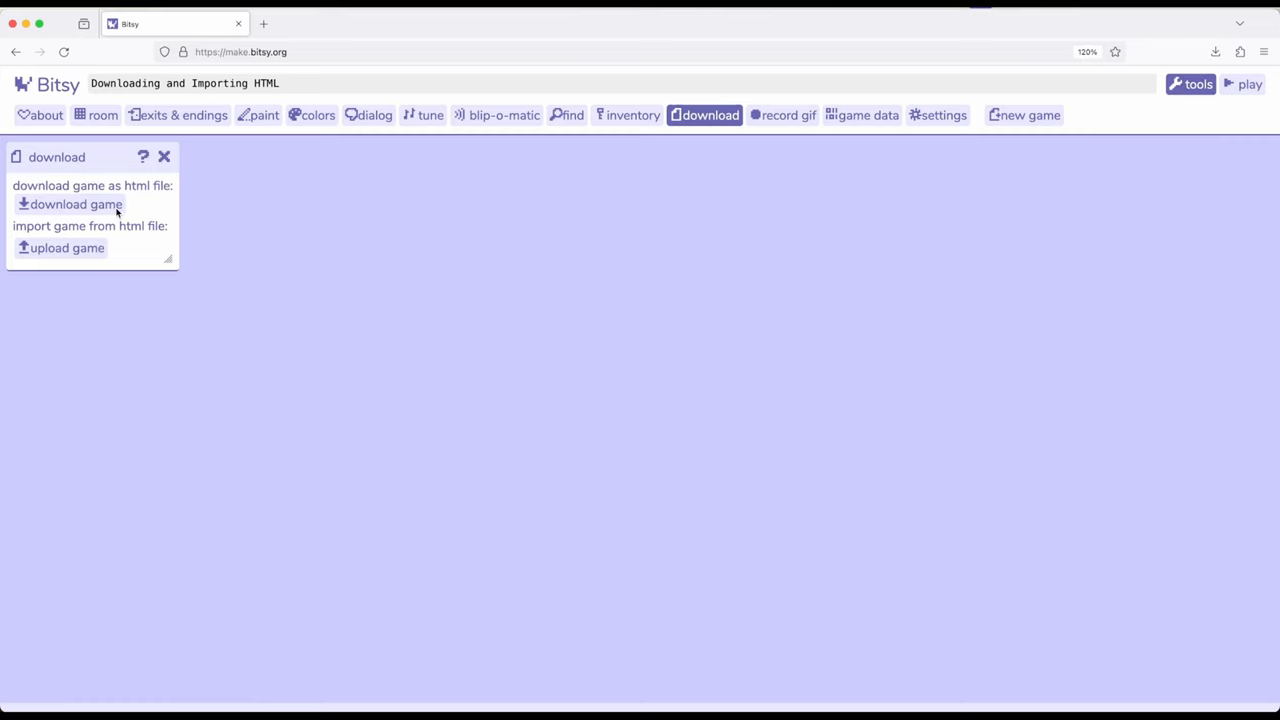
pyautogui.moveTo(53, 260)
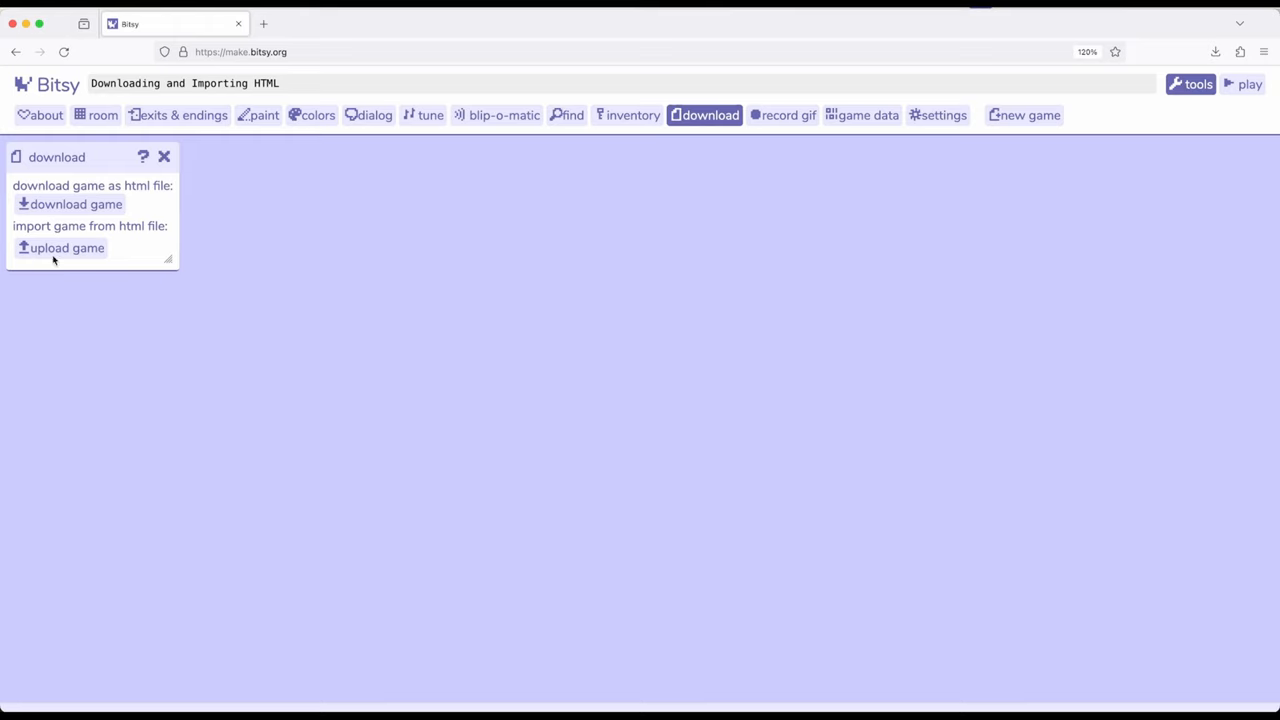
pyautogui.moveTo(124, 182)
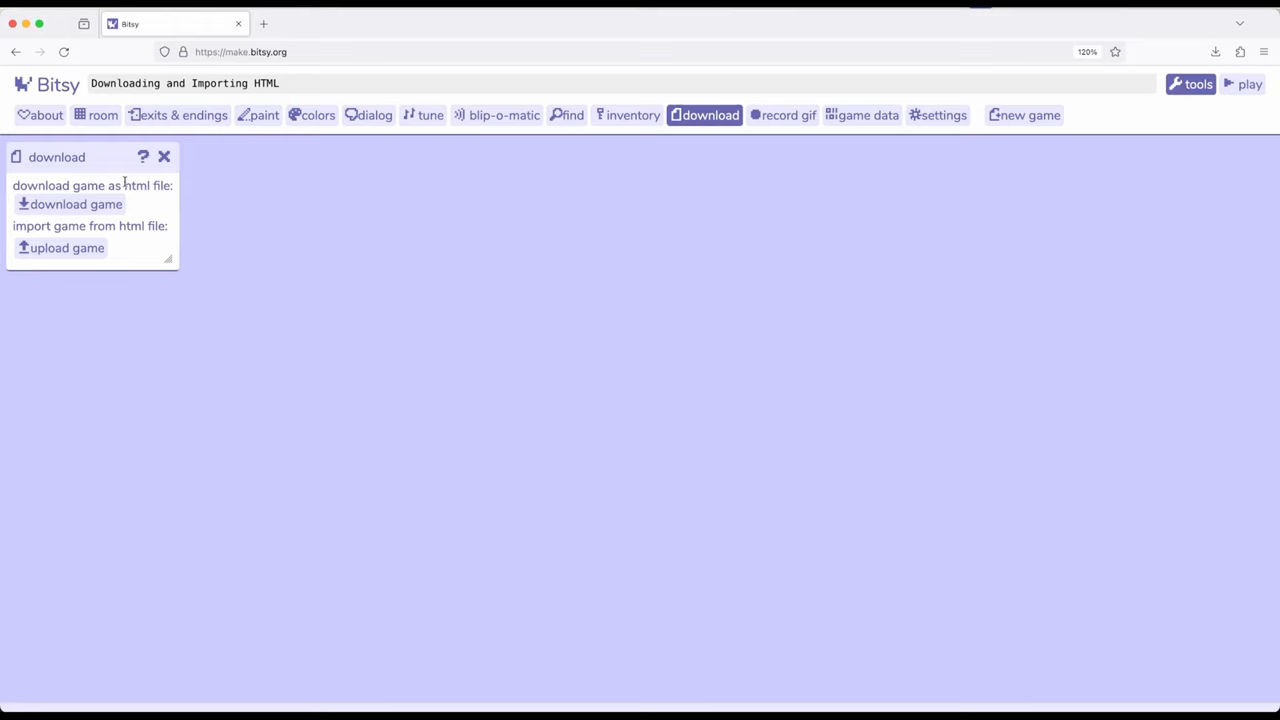
pyautogui.moveTo(147, 398)
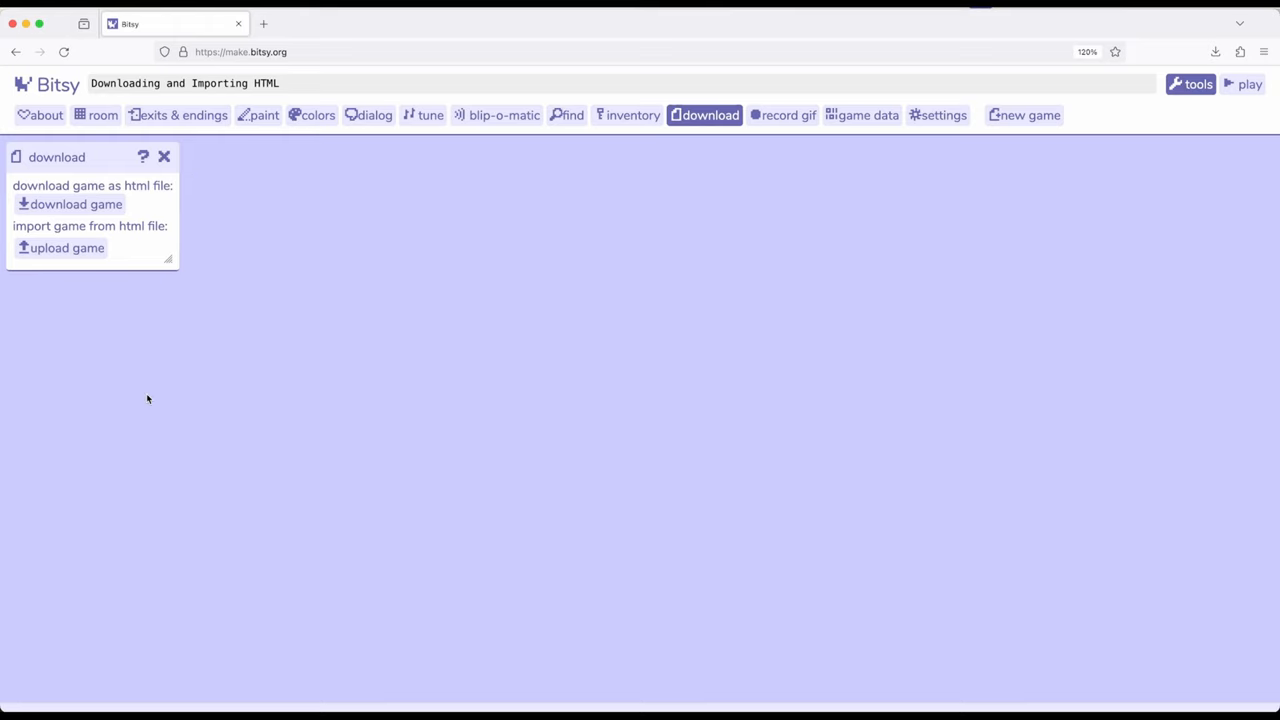